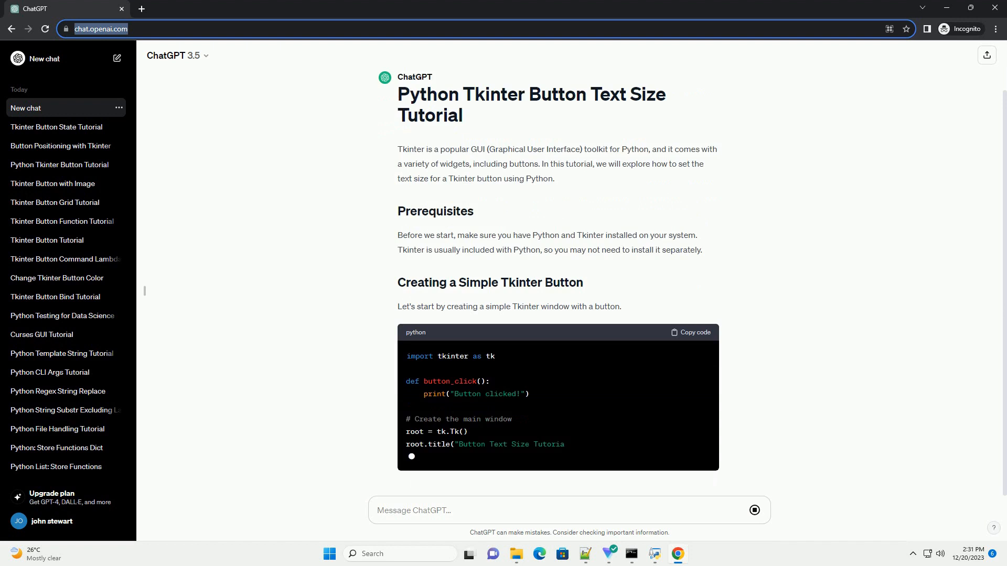
{"action": "scroll", "scroll_direction": "down", "scroll_amount": 3}
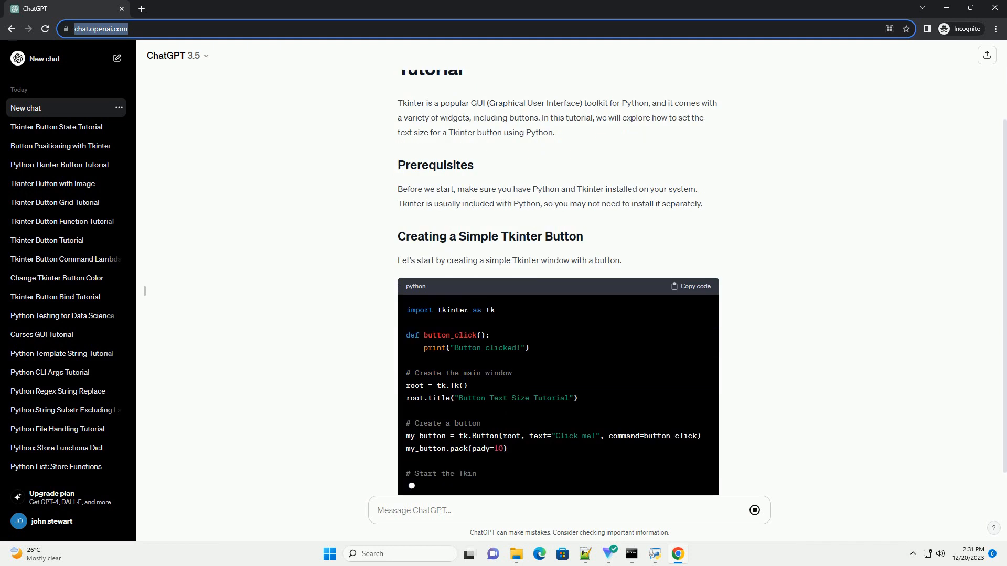
{"action": "scroll", "scroll_direction": "down", "scroll_amount": 3}
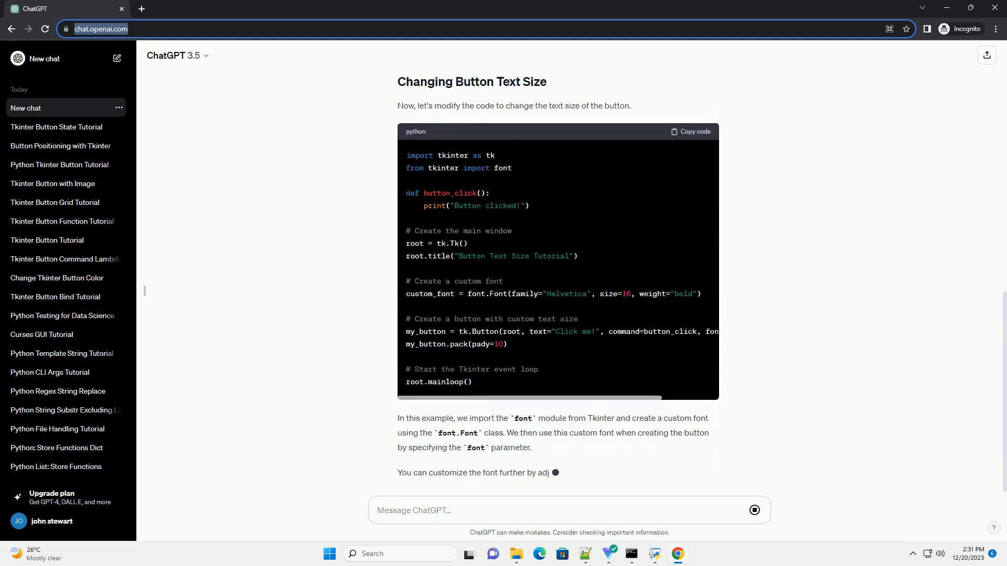
{"action": "scroll", "scroll_direction": "down", "scroll_amount": 3}
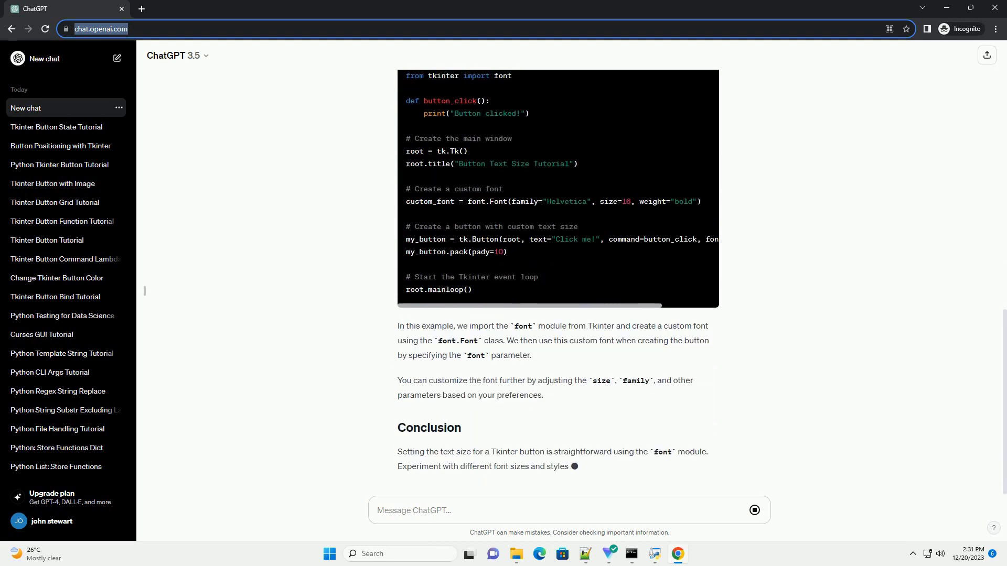
{"action": "scroll", "scroll_direction": "down", "scroll_amount": 3}
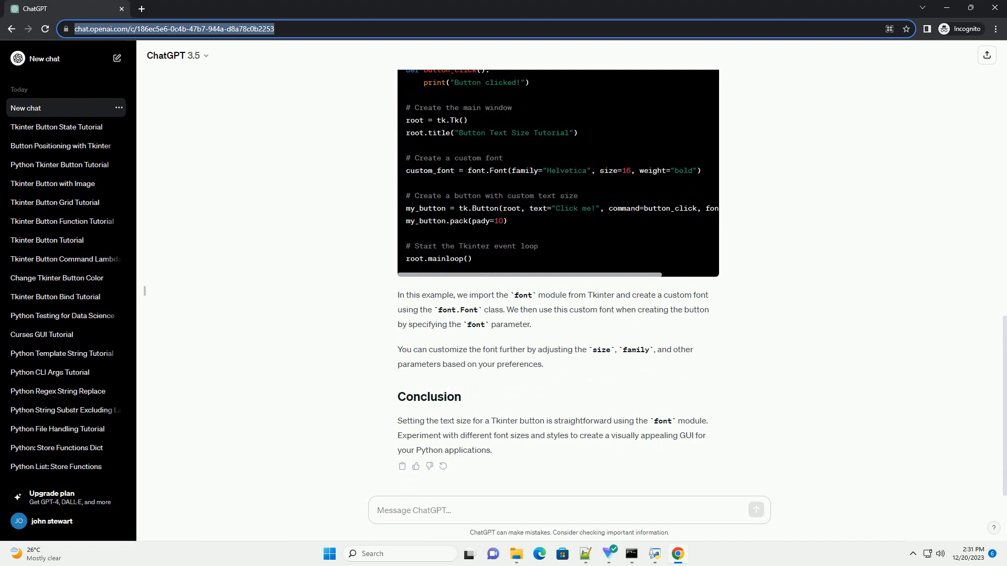